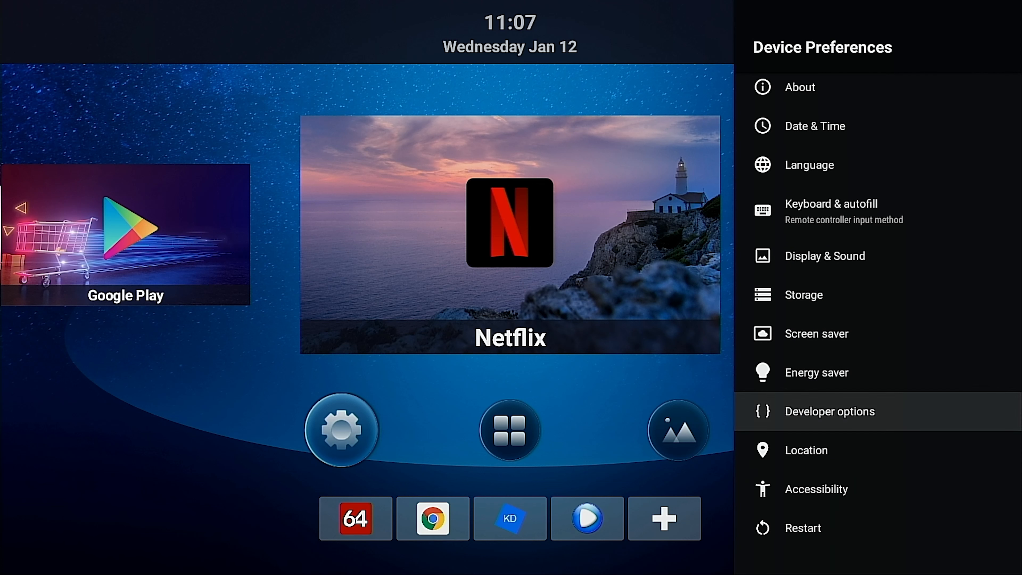
- Bring up the Settings panel from the launcher home screen
click(355, 518)
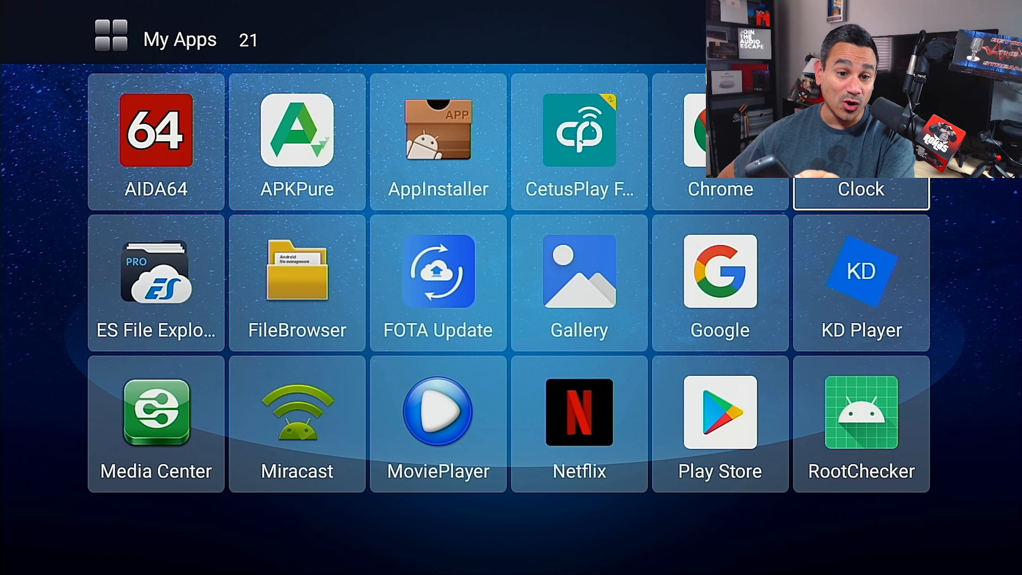
- Launch Chrome and go to firetvsticks.com/download_s/
click(720, 140)
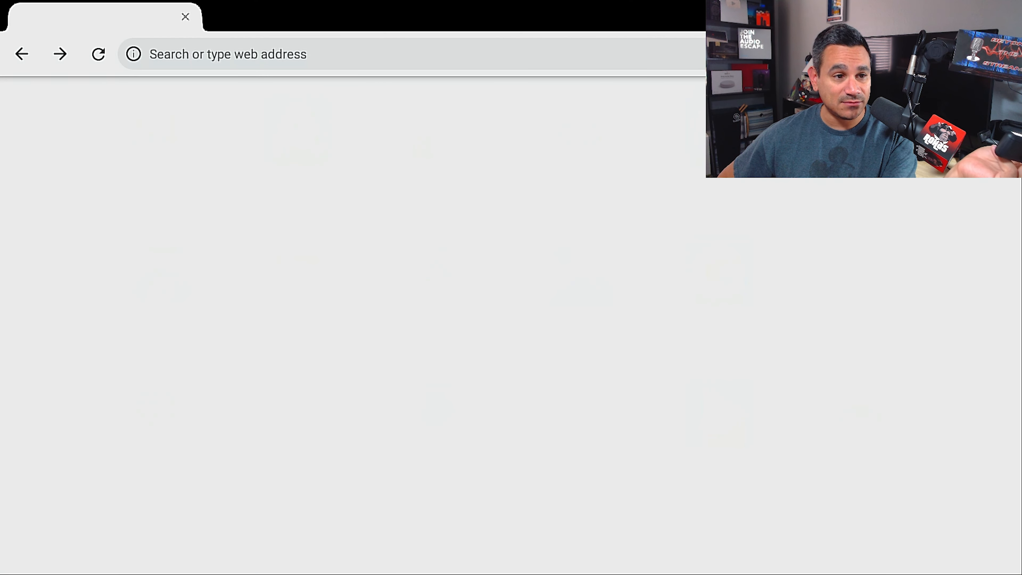
text(firetvsticks.com/download_s/)
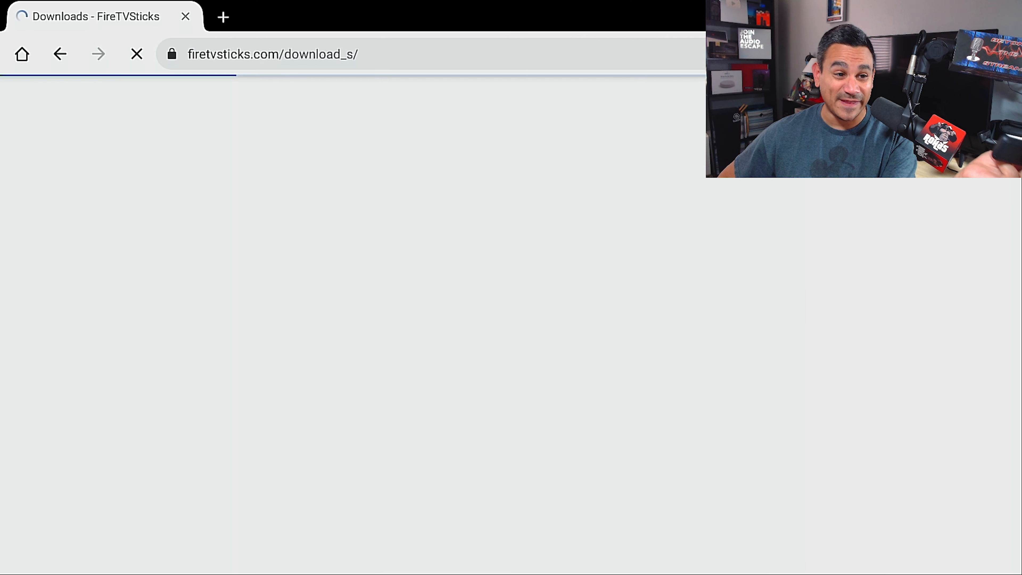